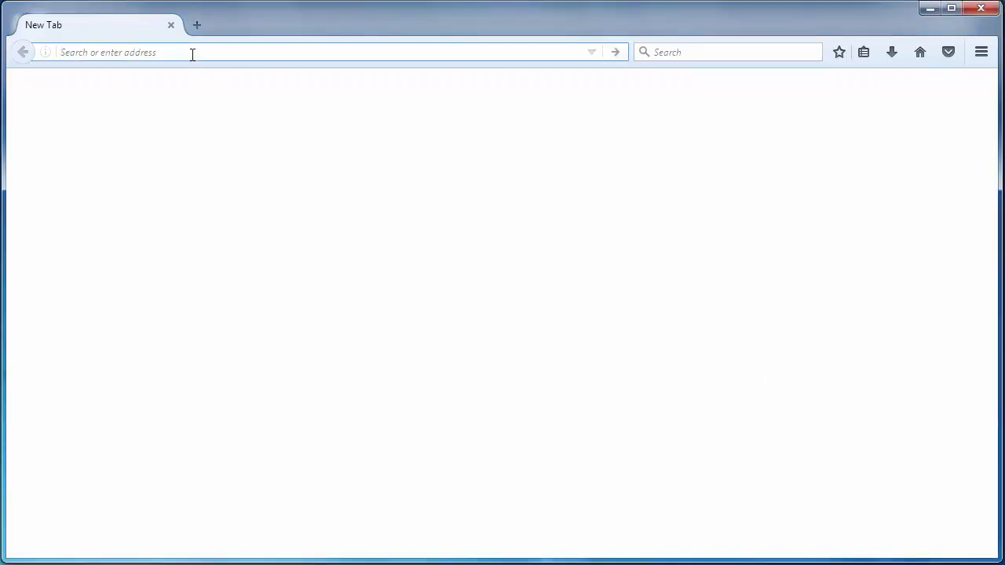
type("www.so")
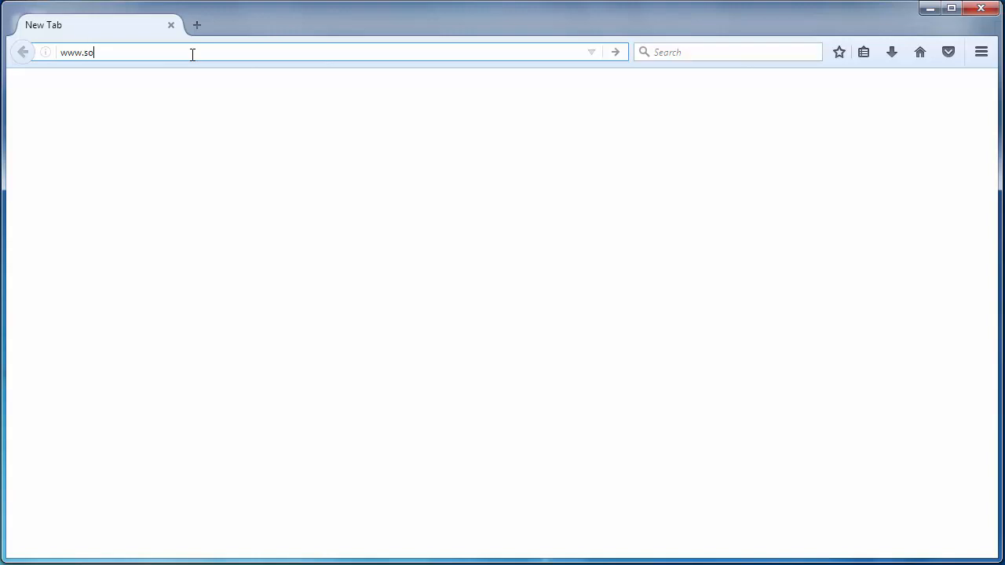
type("urceforge.n")
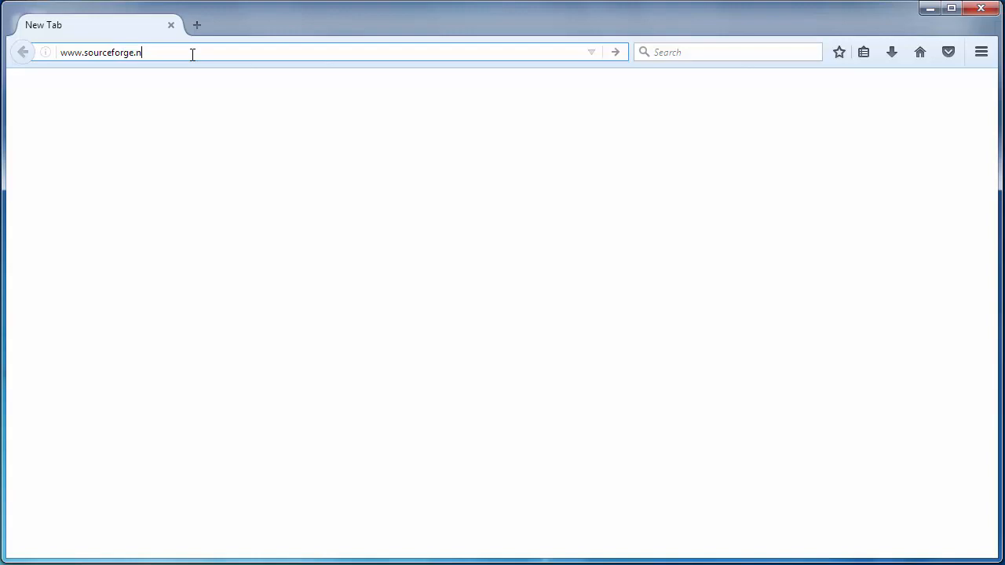
key("Return")
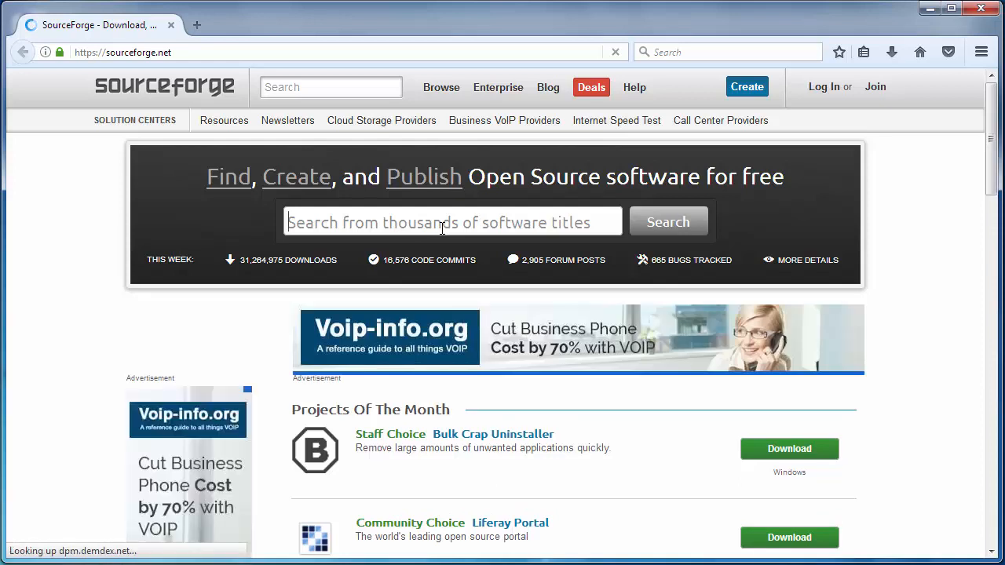
Step: Search SourceForge for 'dev c++' and scroll to the Dev-C++ project entries
type("dev c++")
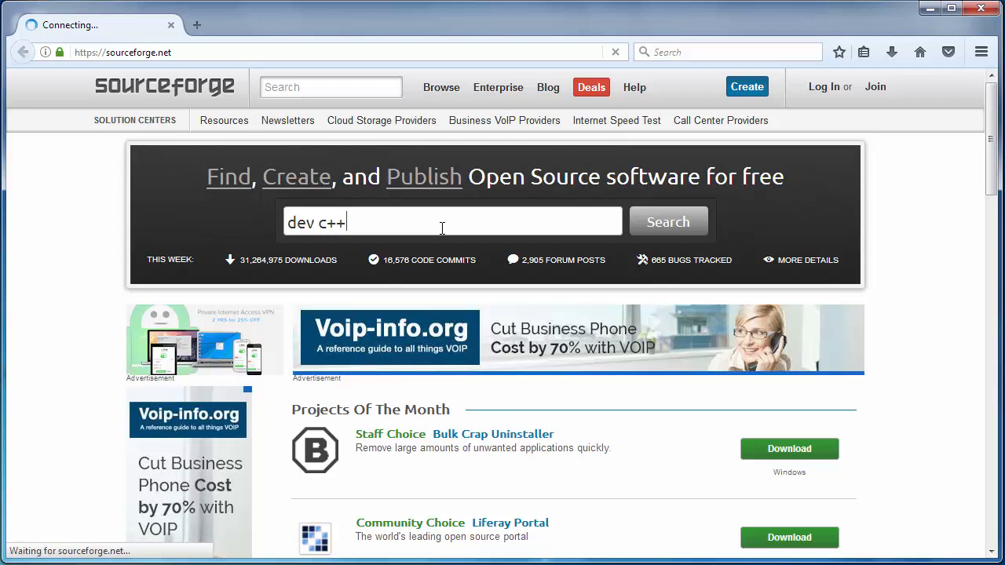
left_click(667, 222)
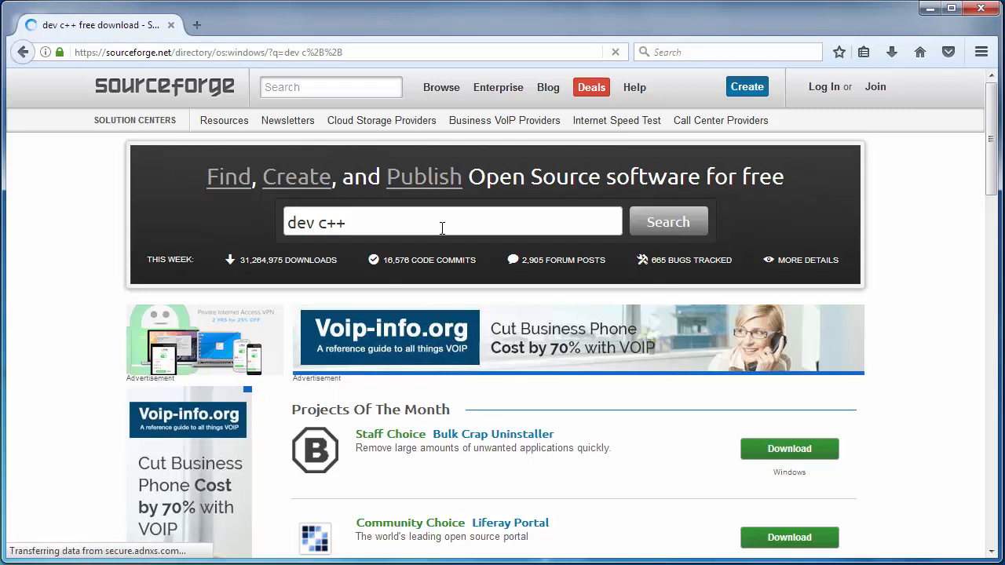
left_click(667, 222)
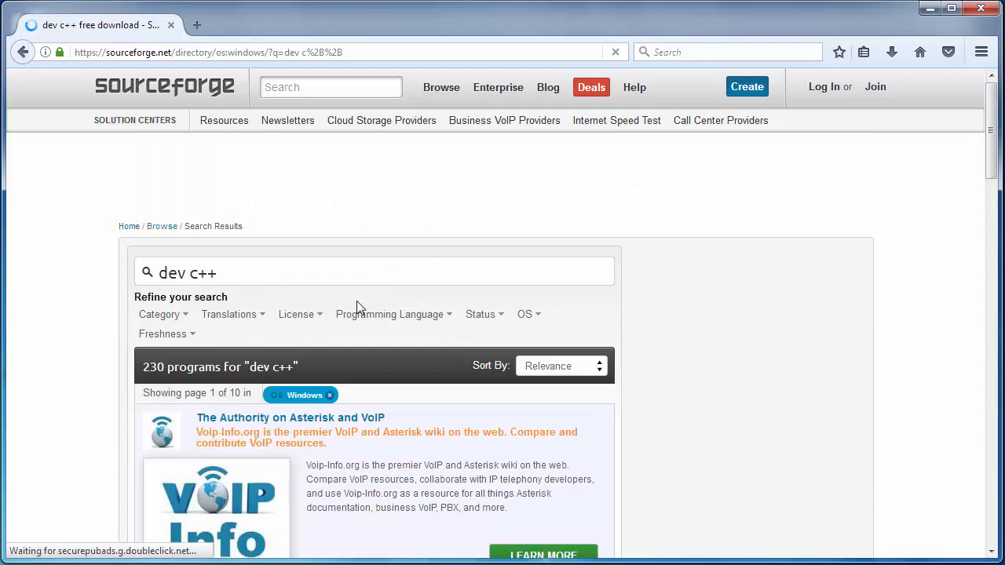
scroll("down", 3)
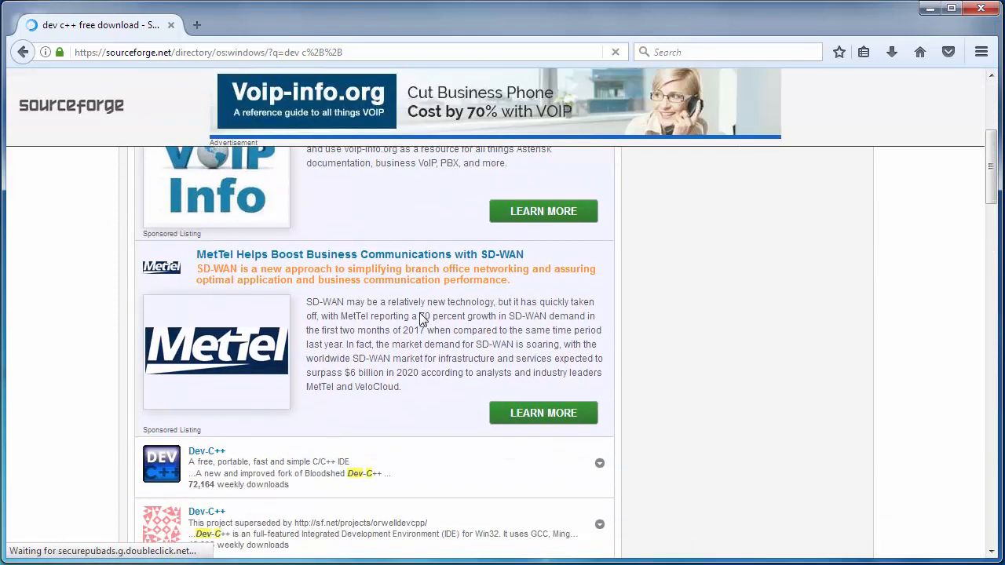
scroll("down", 3)
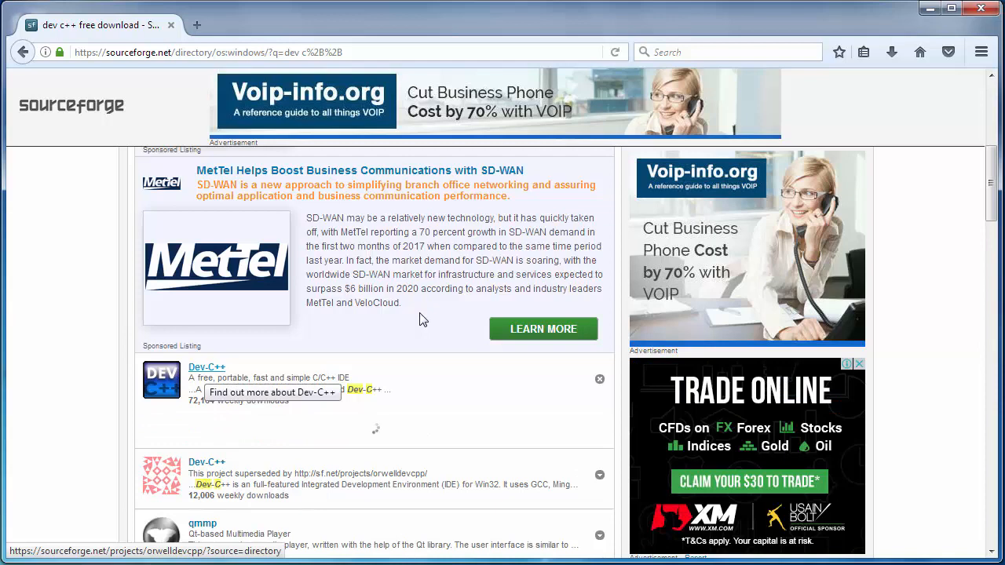
Step: Go to the Dev-C++ project page and start downloading Dev-Cpp 5.11 TDM-GCC 4.9.2 Setup.exe
left_click(207, 367)
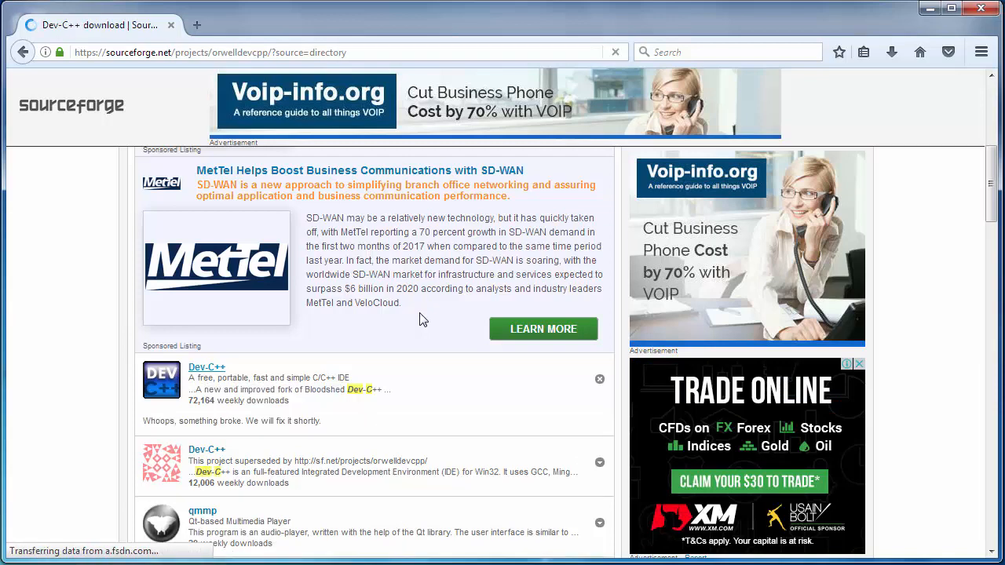
left_click(207, 368)
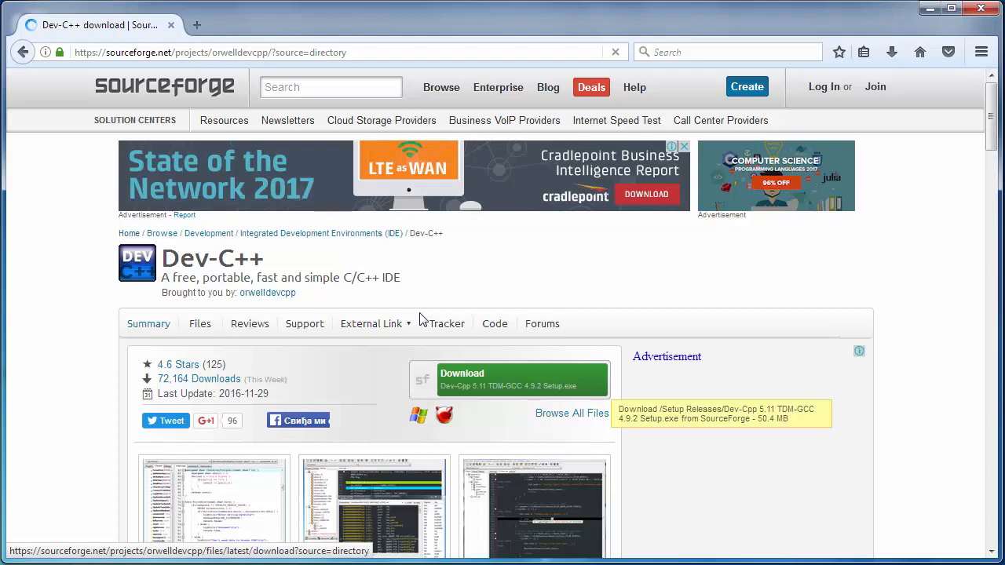
left_click(511, 379)
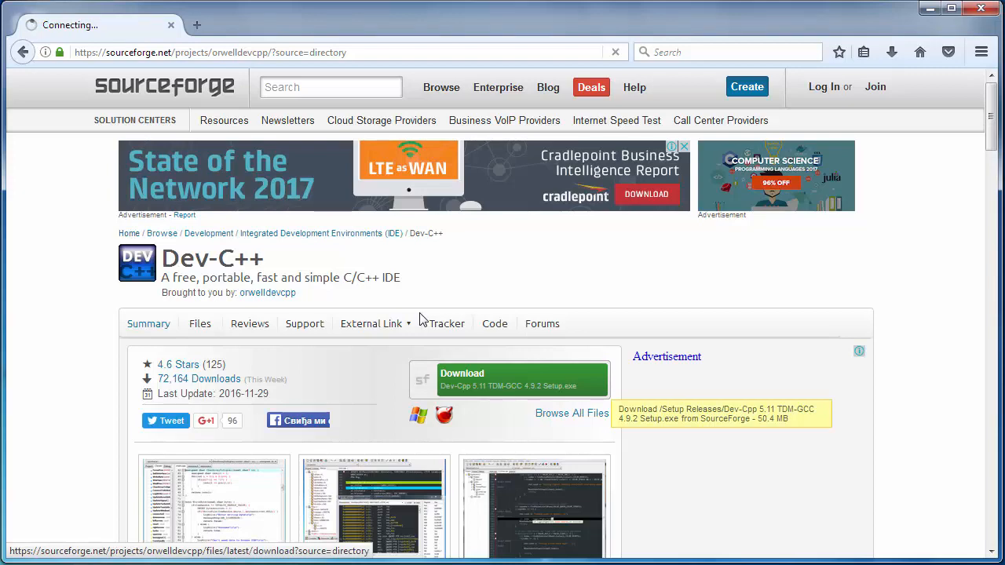
left_click(521, 380)
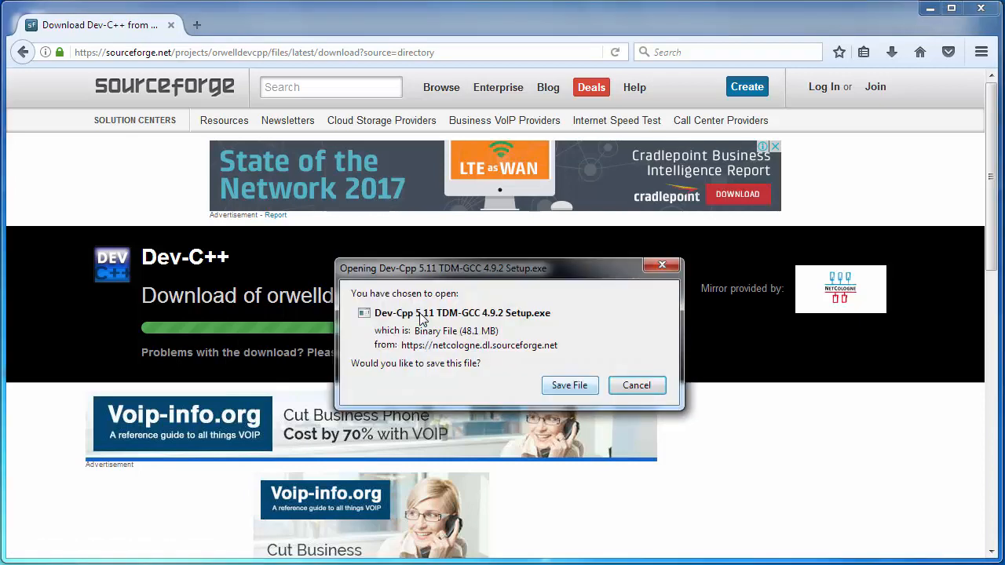
Step: Save the Dev-C++ setup file and launch the downloaded installer from Firefox's downloads
left_click(568, 384)
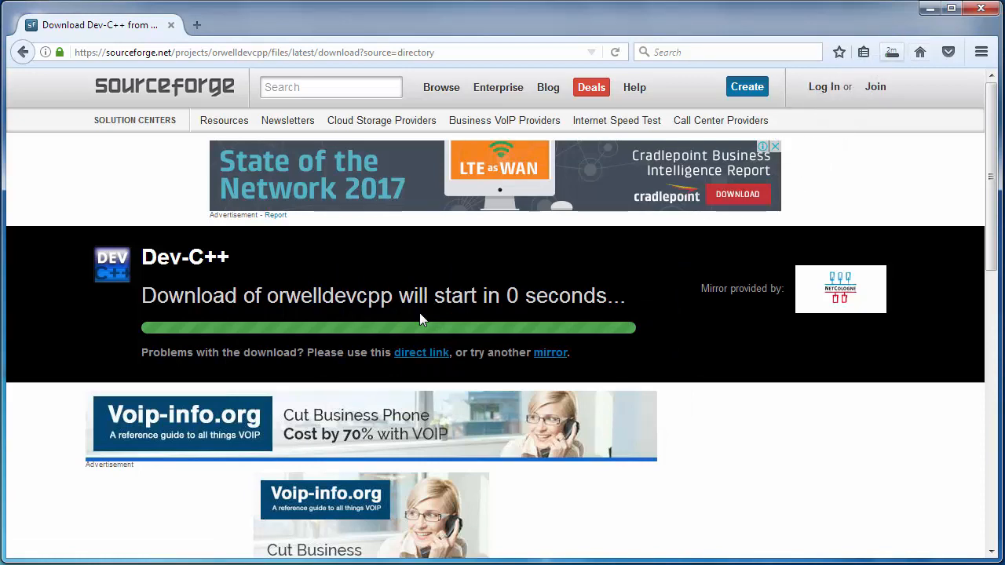
mouse_move(875, 86)
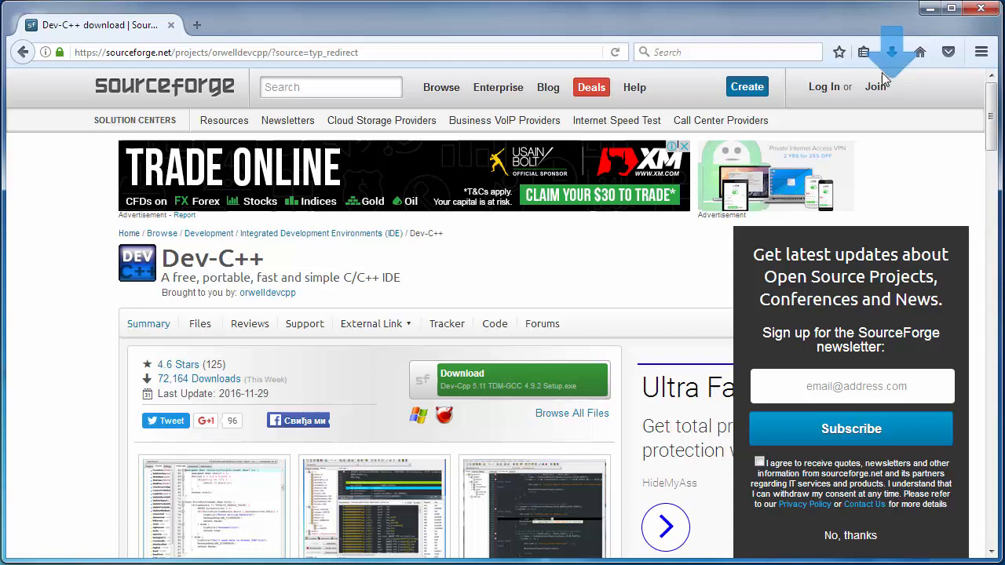
left_click(891, 52)
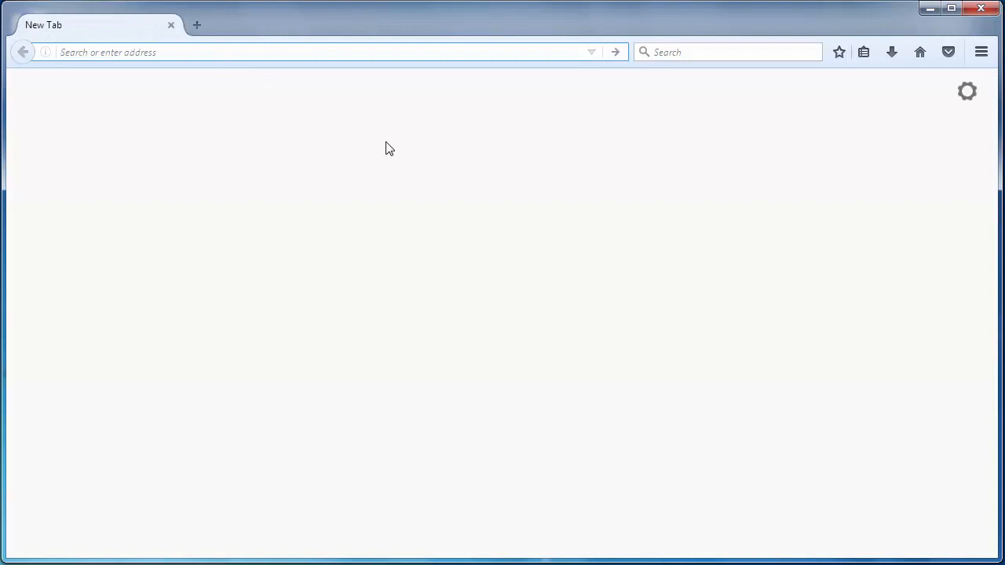
mouse_move(434, 273)
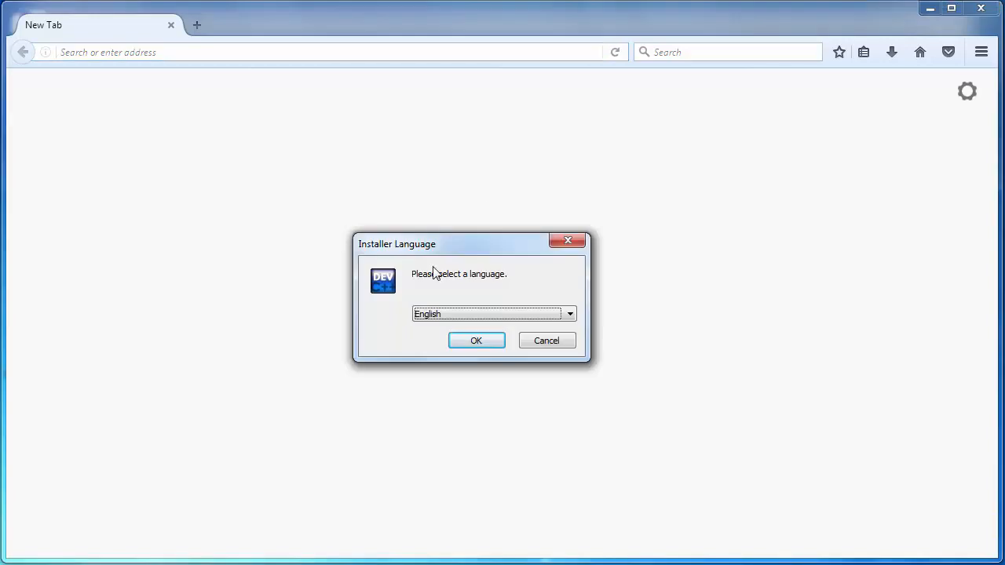
mouse_move(562, 322)
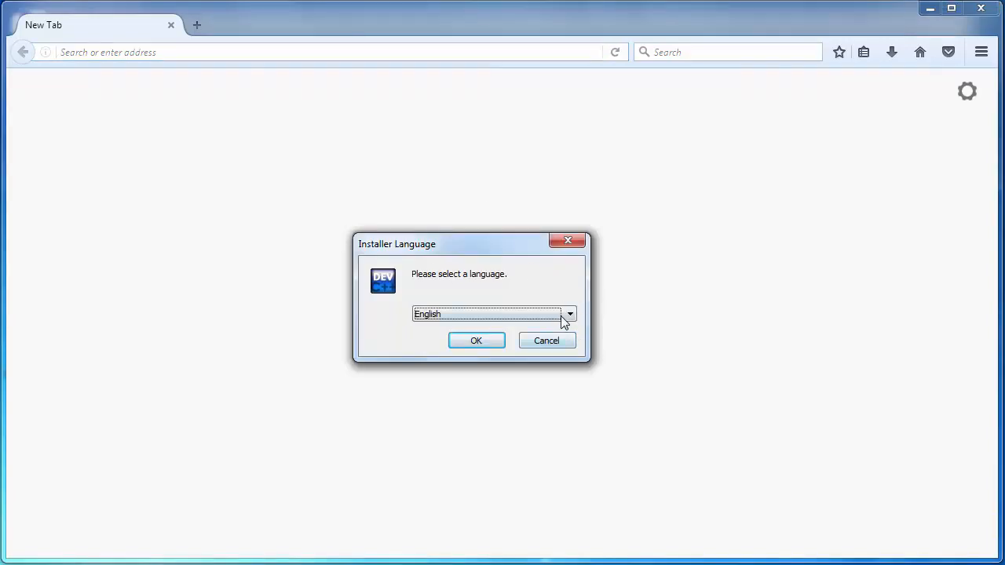
Step: Choose English as the installer language and accept the Dev-C++ license agreement
left_click(568, 314)
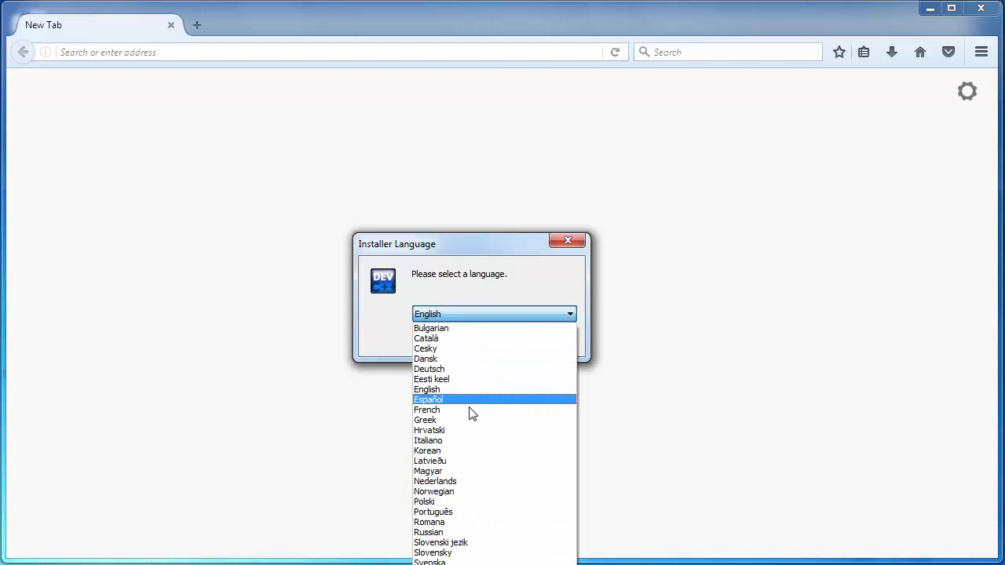
mouse_move(503, 329)
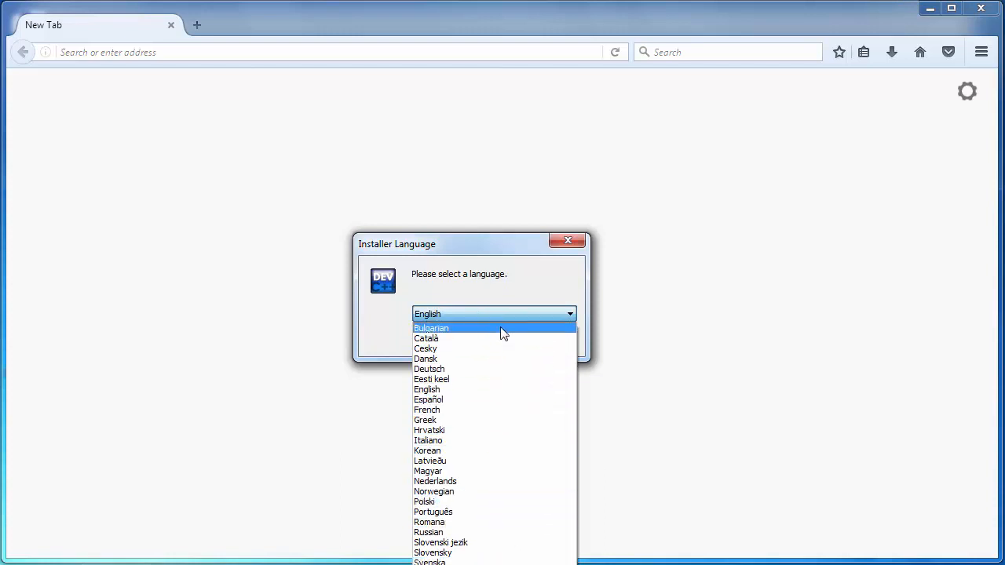
mouse_move(464, 389)
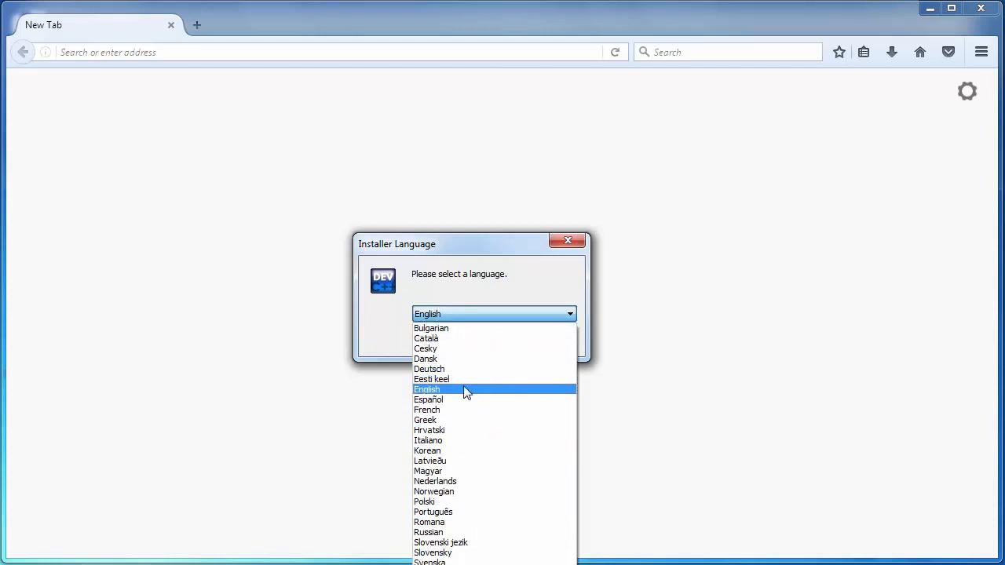
left_click(427, 389)
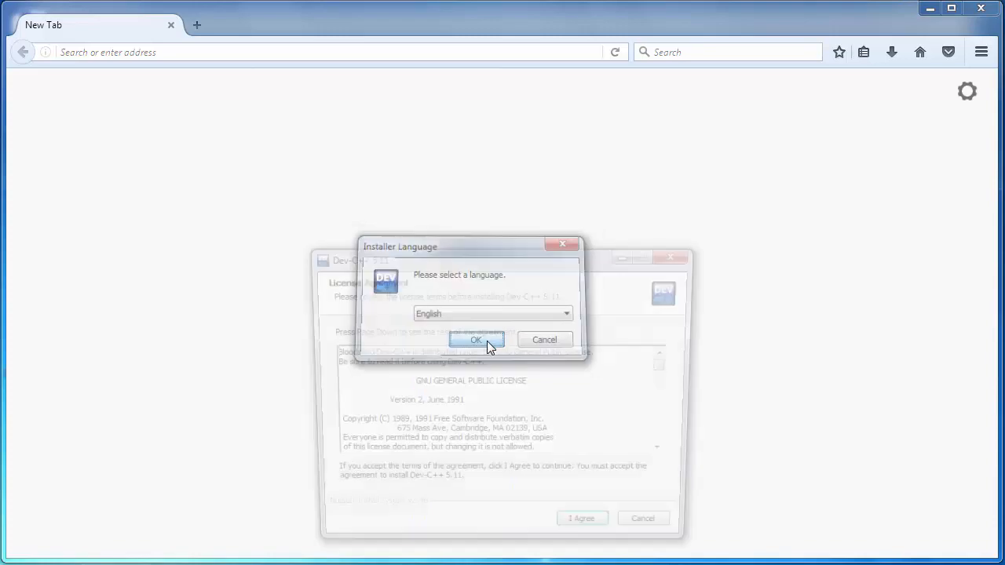
left_click(475, 339)
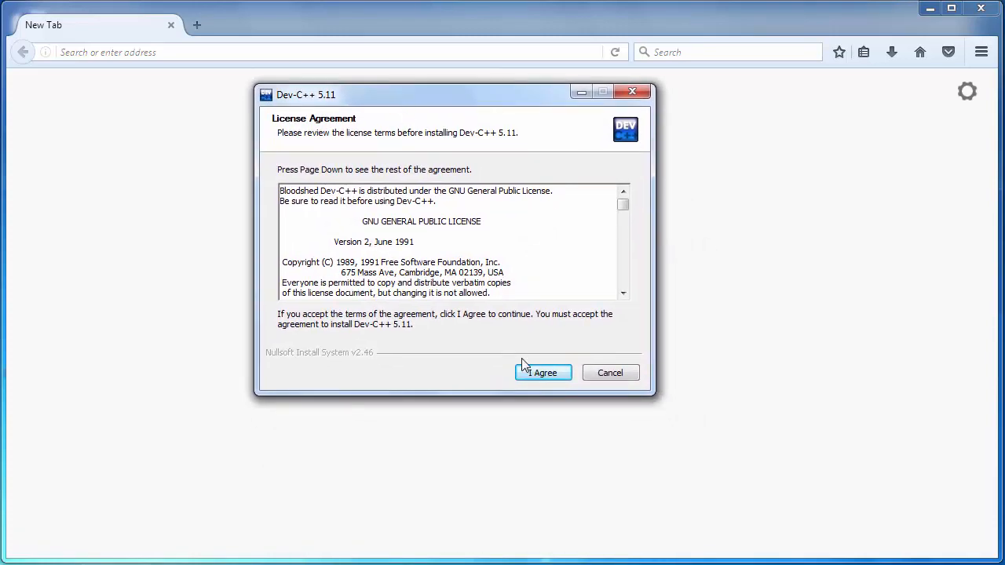
left_click(544, 373)
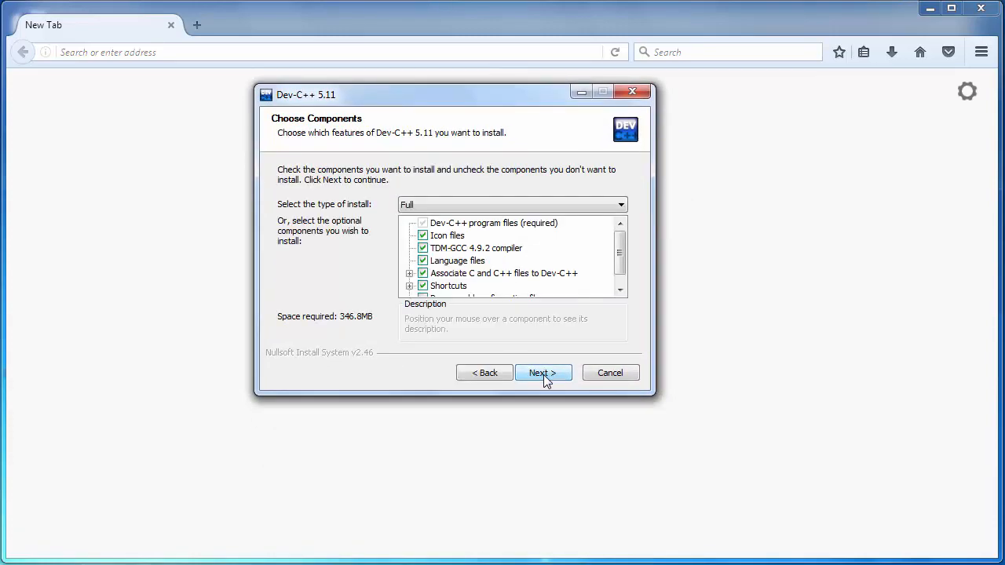
Step: Keep the Full component set and continue to the C:\Program Files (x86)\Dev-Cpp install location
scroll("down", 3)
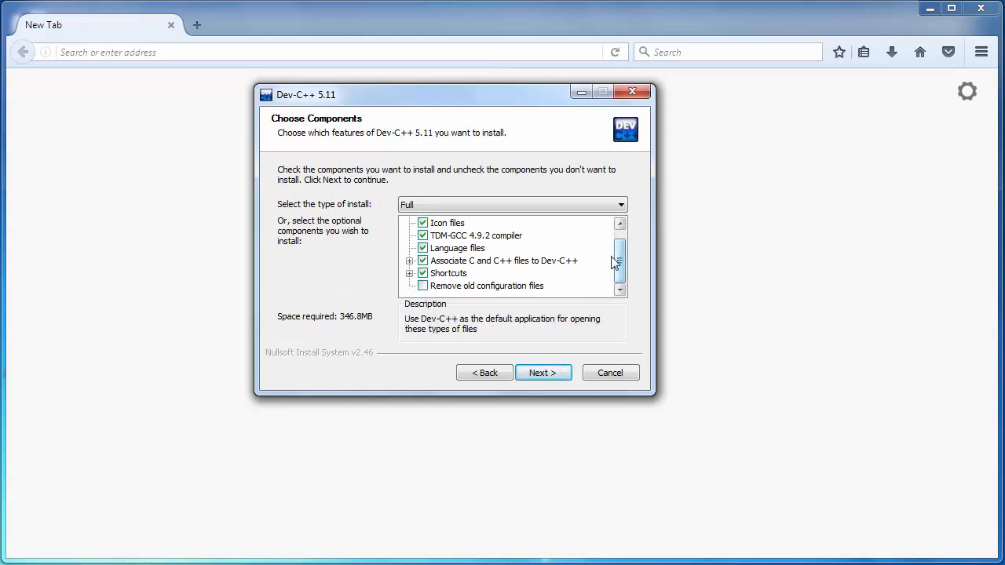
scroll("up", 3)
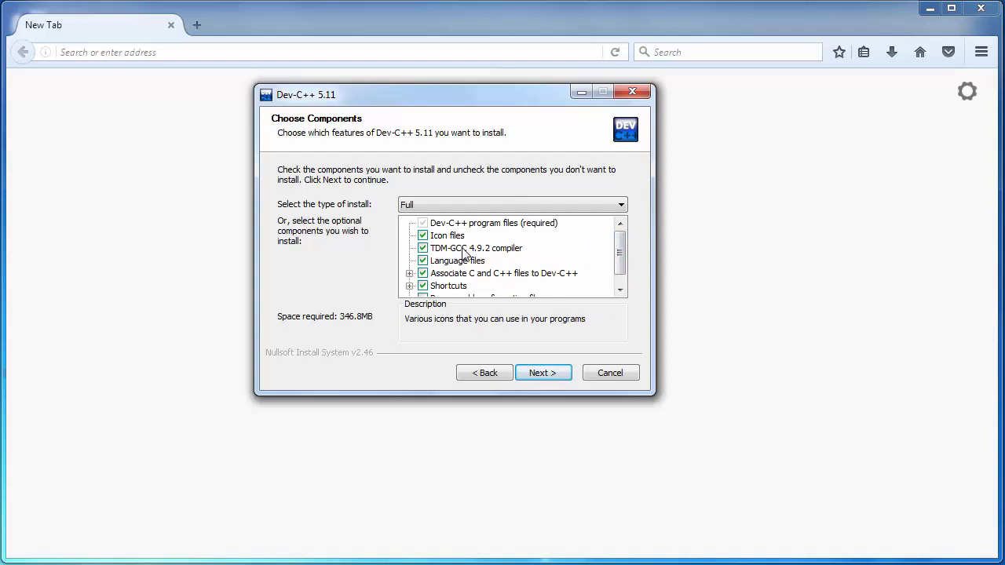
scroll("down", 3)
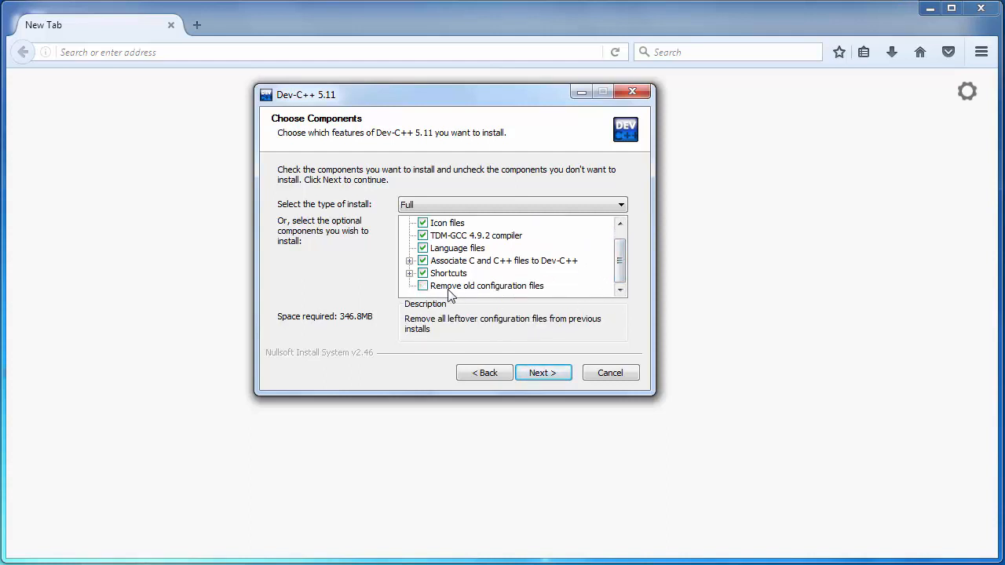
mouse_move(475, 294)
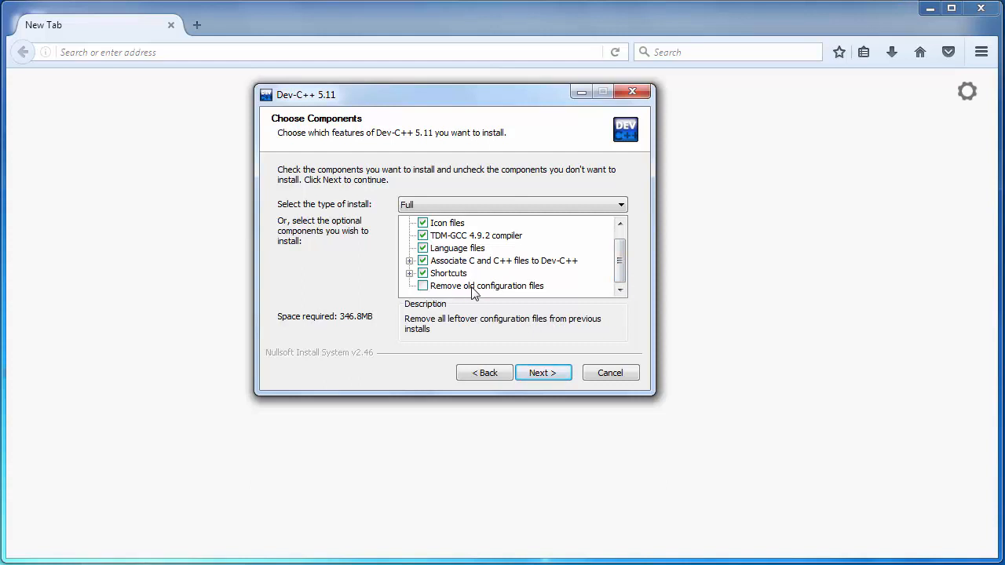
mouse_move(416, 294)
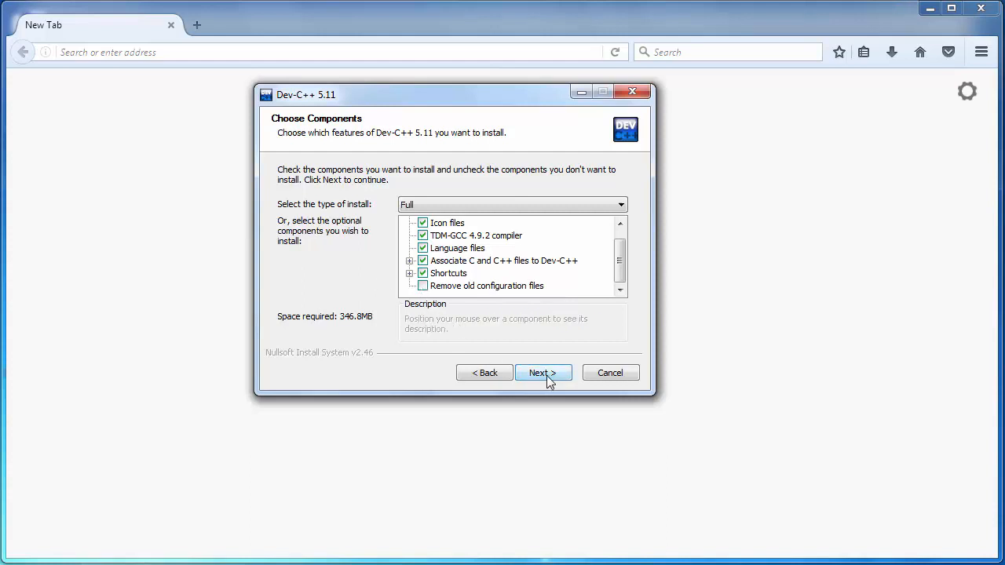
left_click(543, 372)
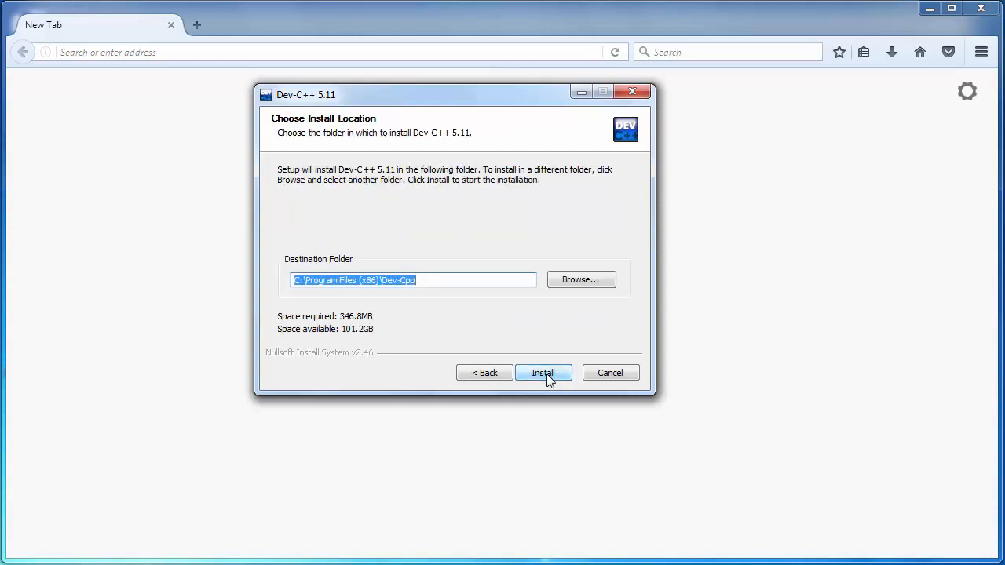
mouse_move(371, 286)
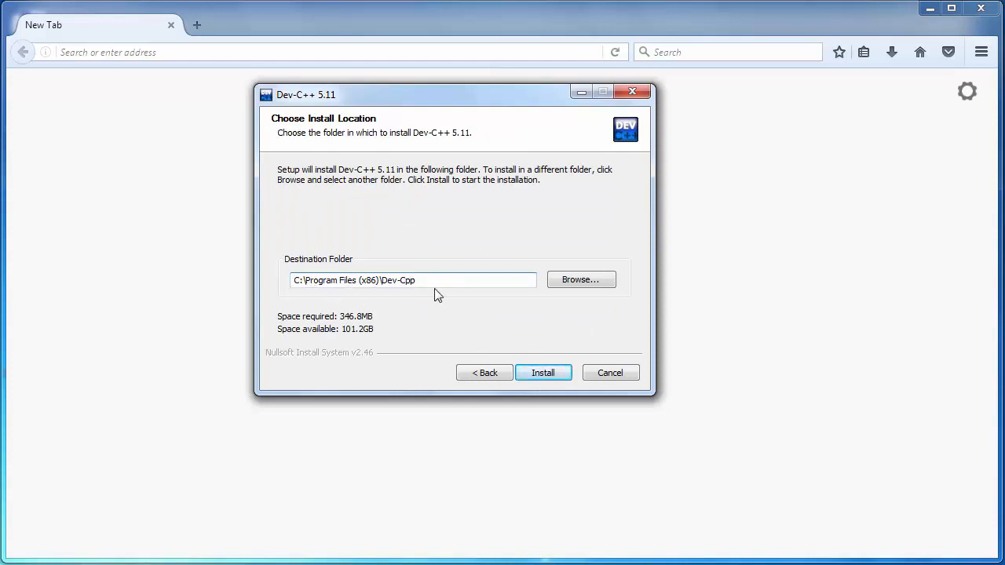
Step: Install Dev-C++ 5.11 to the default folder and finish with 'Run Dev-C++ 5.11' checked
left_click(543, 372)
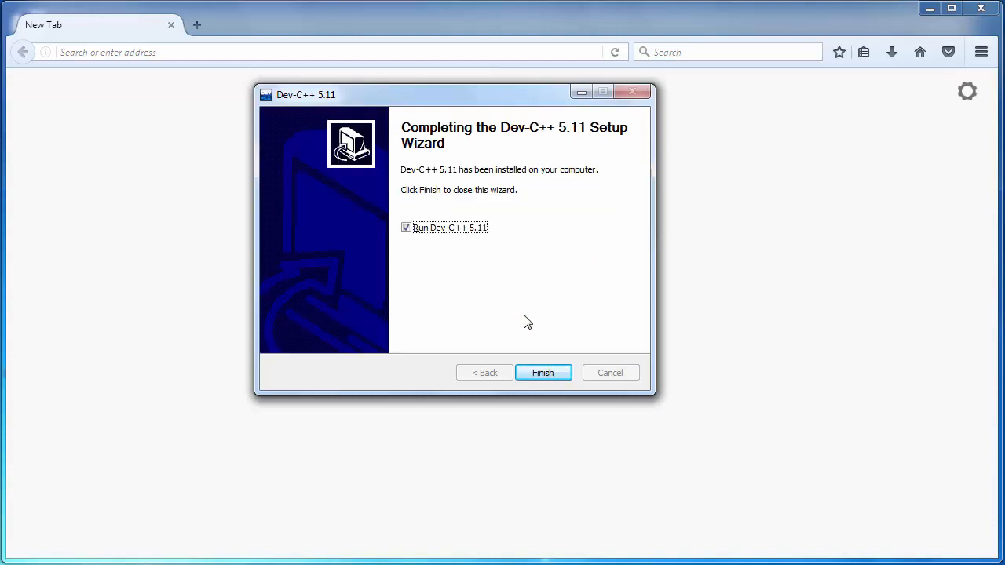
mouse_move(548, 395)
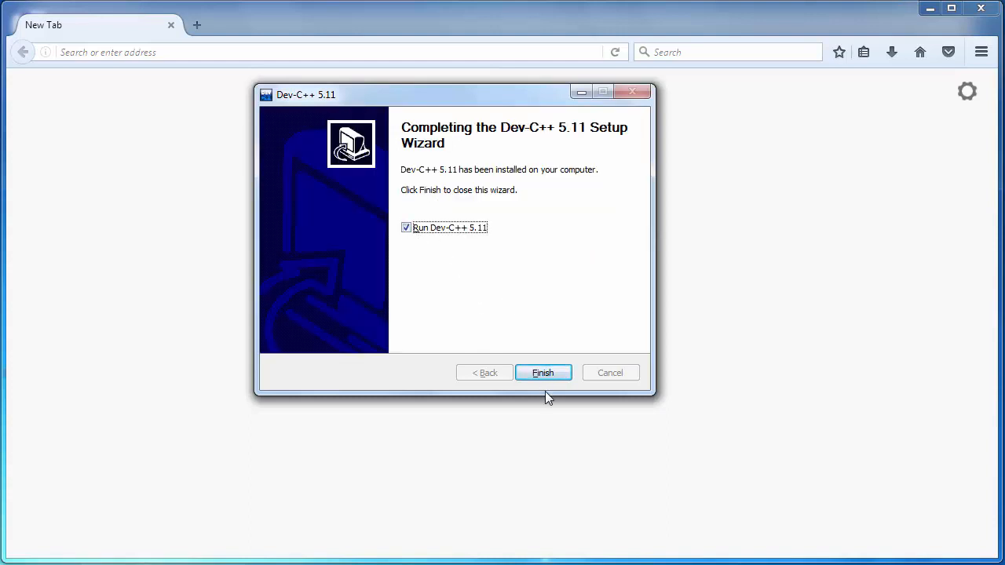
mouse_move(461, 314)
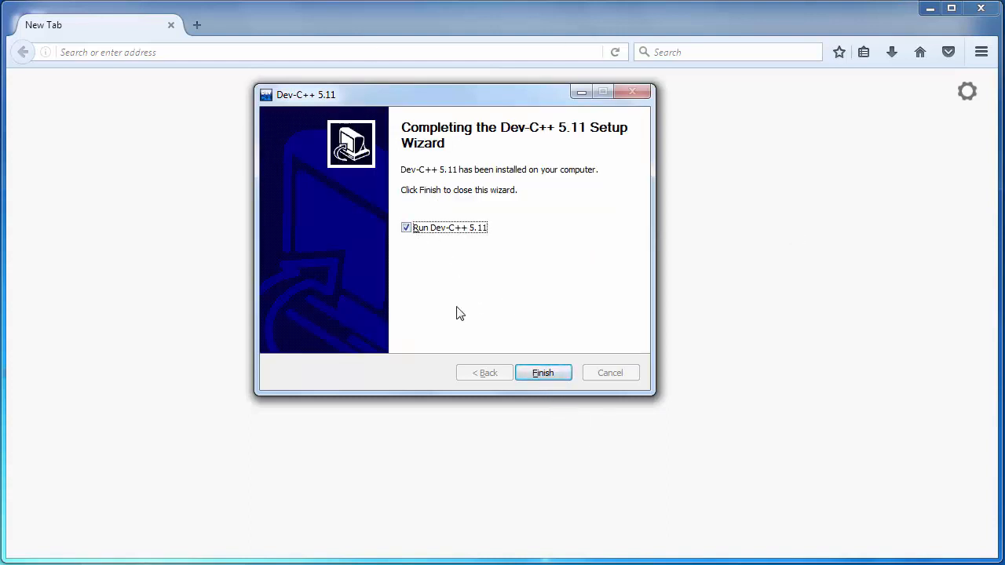
left_click(543, 371)
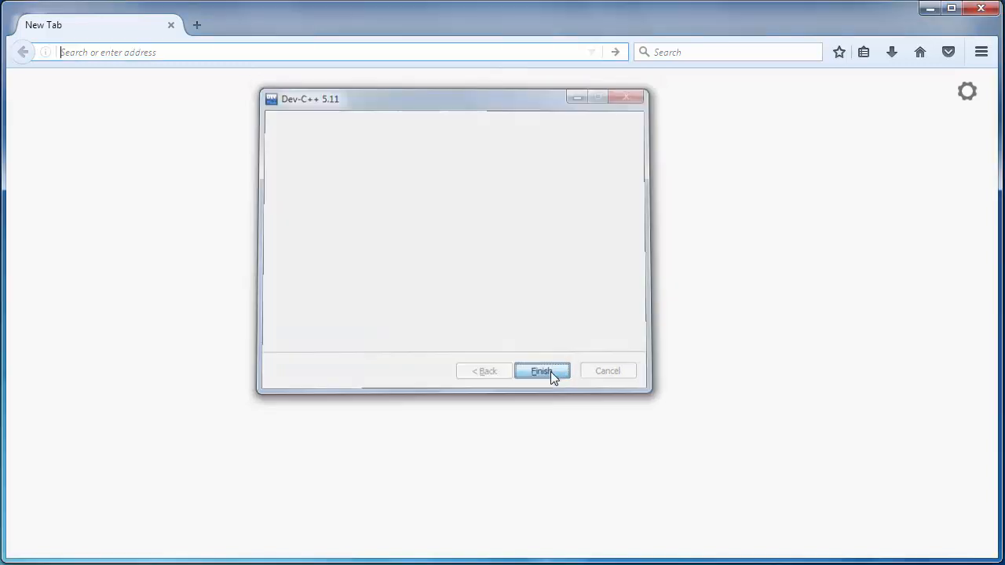
Step: Dismiss the installer window and return to the Firefox New Tab while Dev-C++ launches
left_click(541, 371)
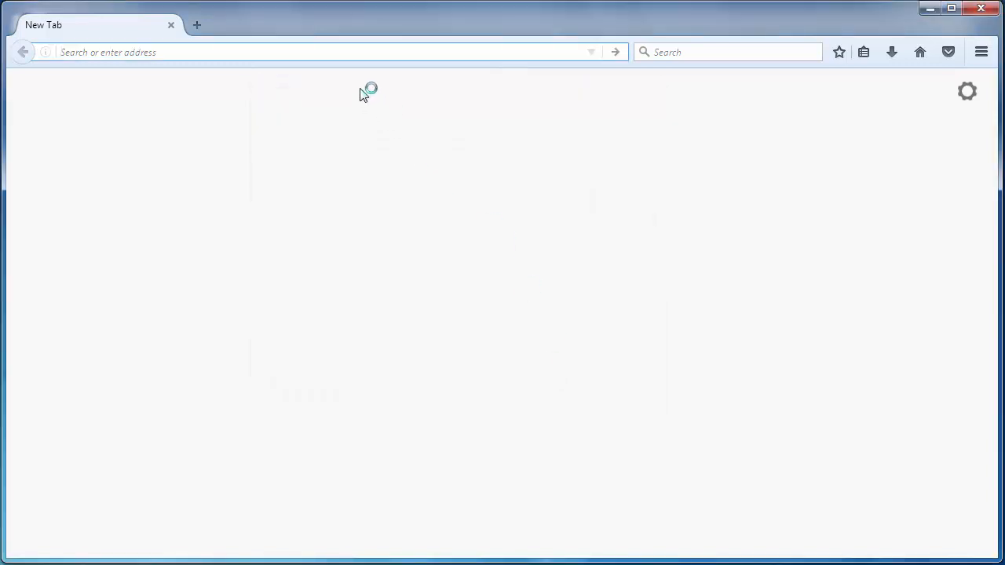
mouse_move(390, 154)
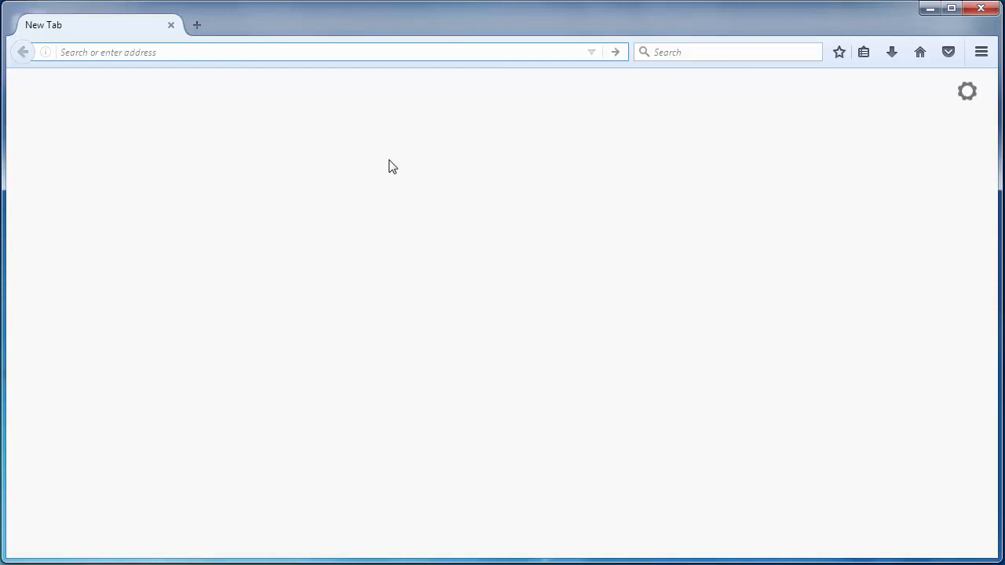
left_click(314, 52)
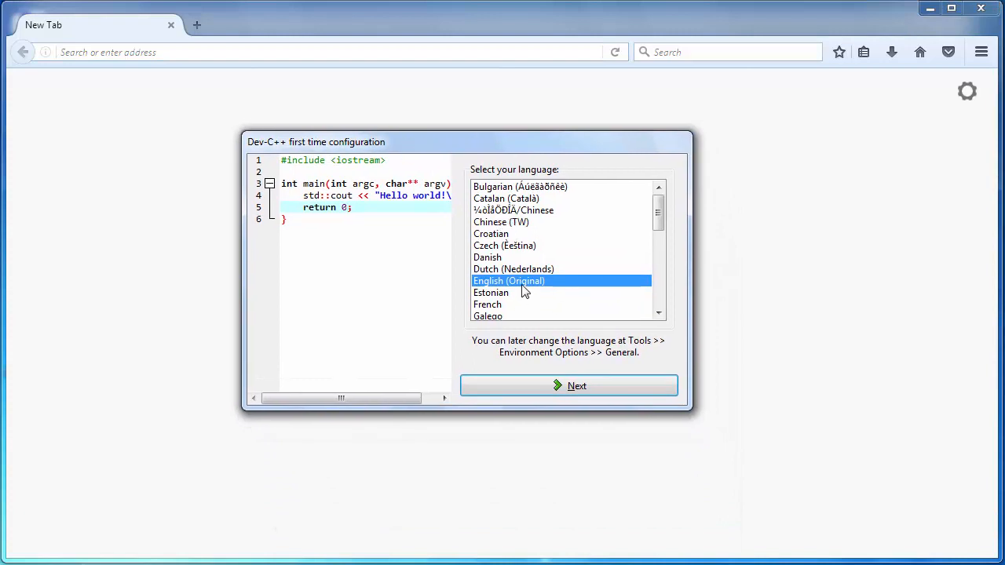
mouse_move(573, 390)
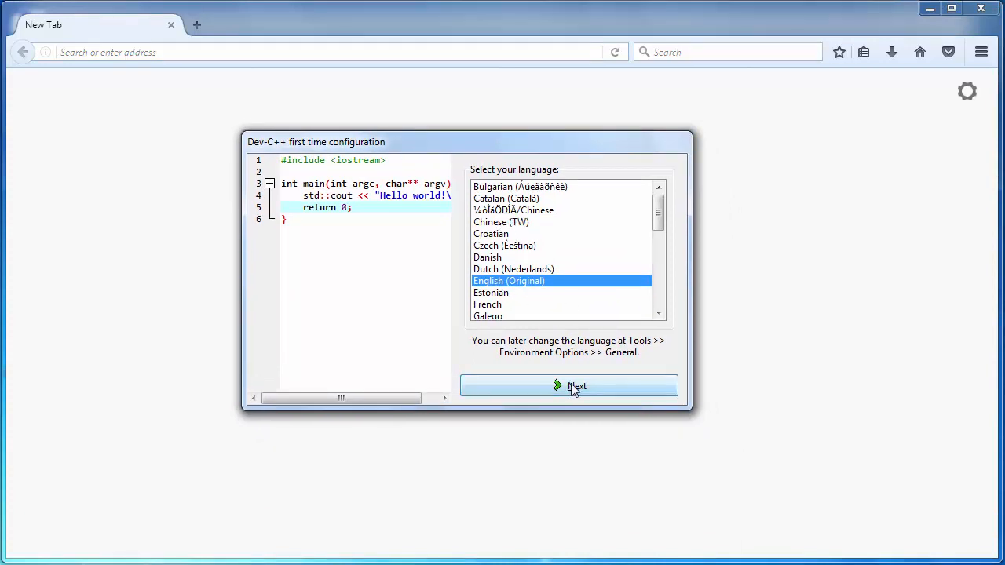
Step: Keep English (Original) as the Dev-C++ interface language and continue to the theme page
left_click(568, 387)
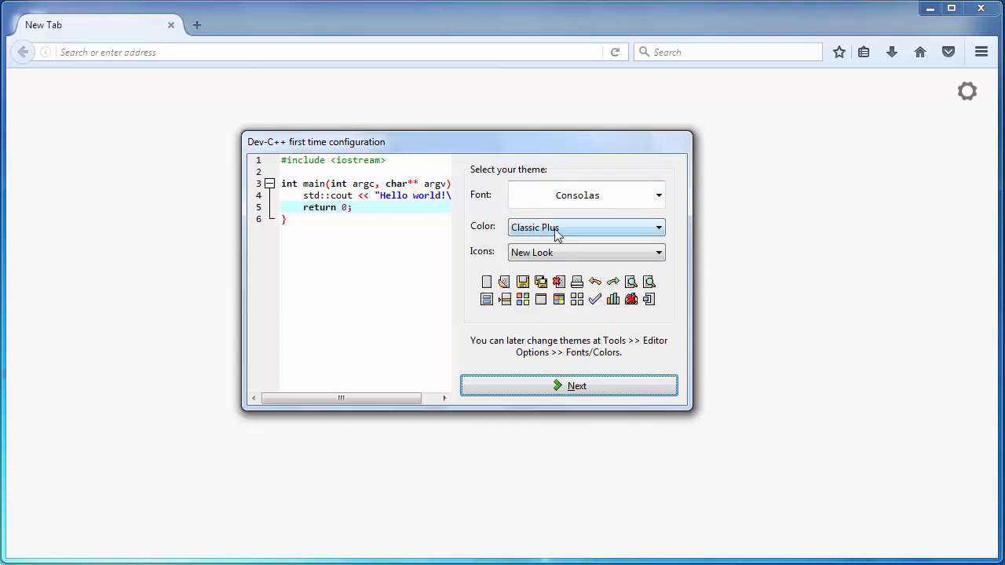
mouse_move(574, 251)
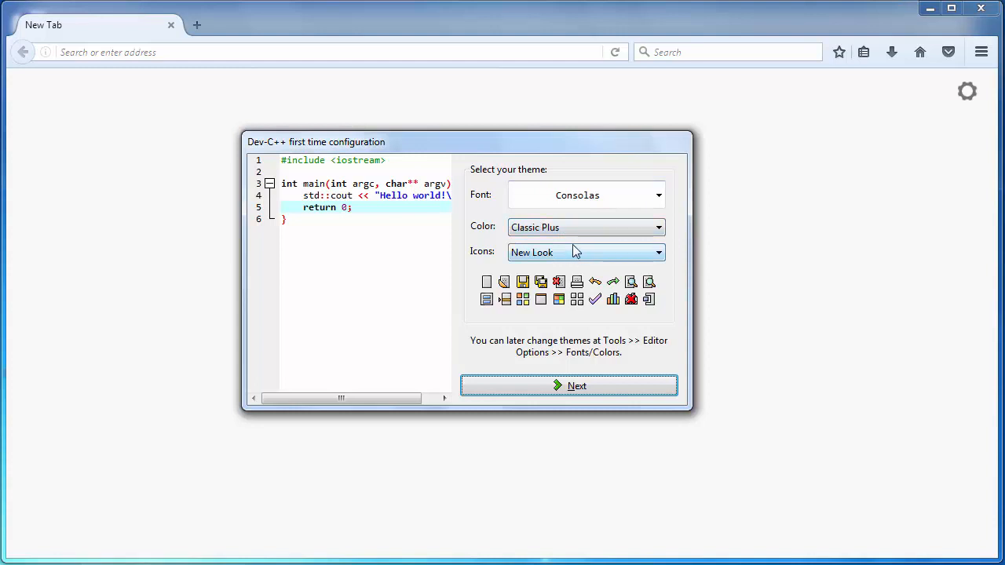
Step: Choose the Visual Studio colour theme with Consolas font and finish the first-time configuration
left_click(658, 228)
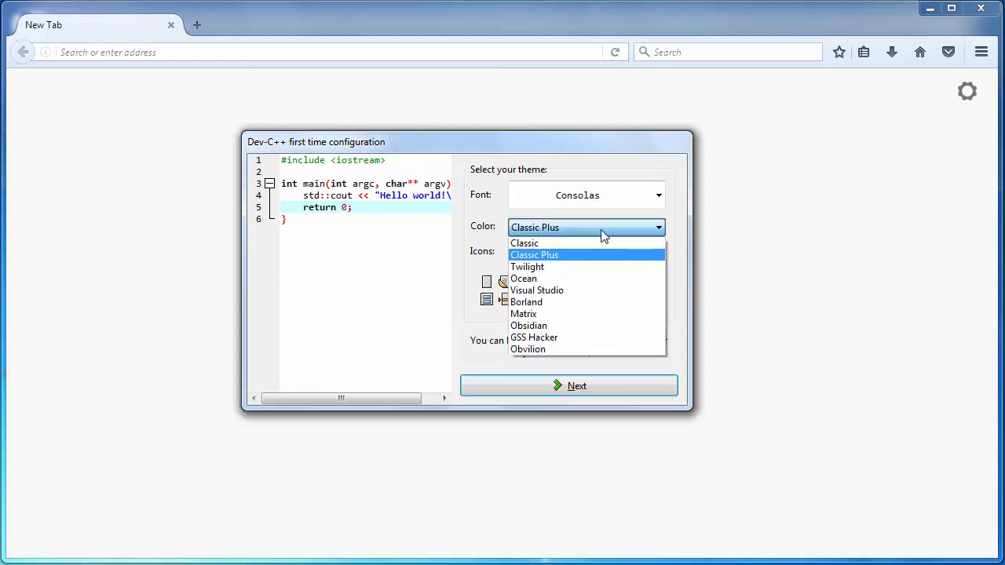
left_click(537, 290)
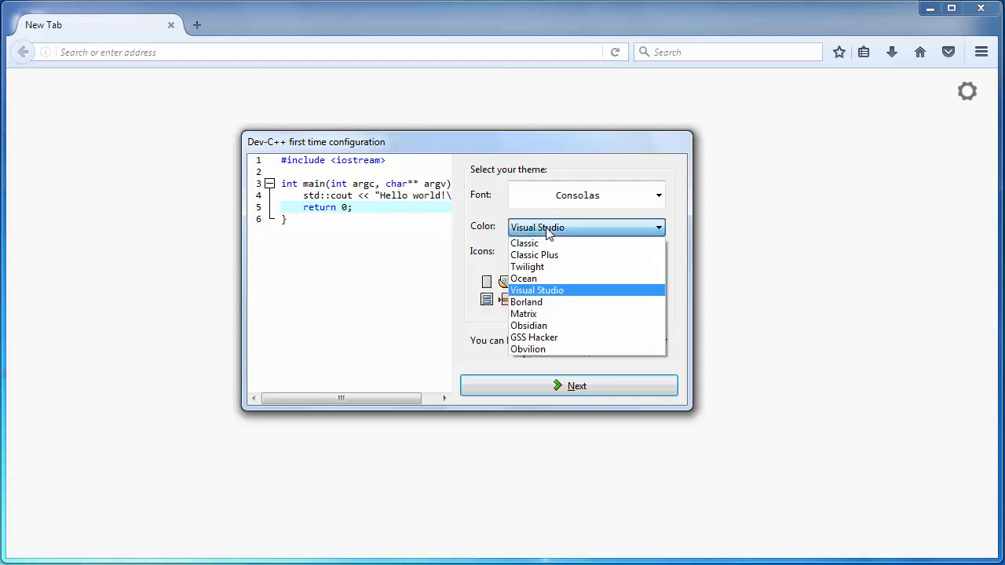
mouse_move(644, 237)
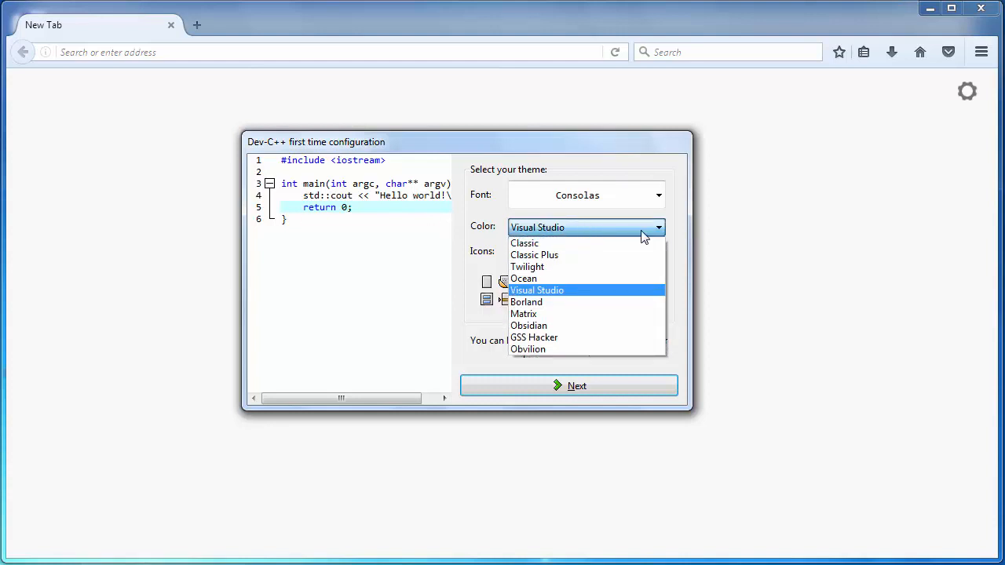
left_click(537, 289)
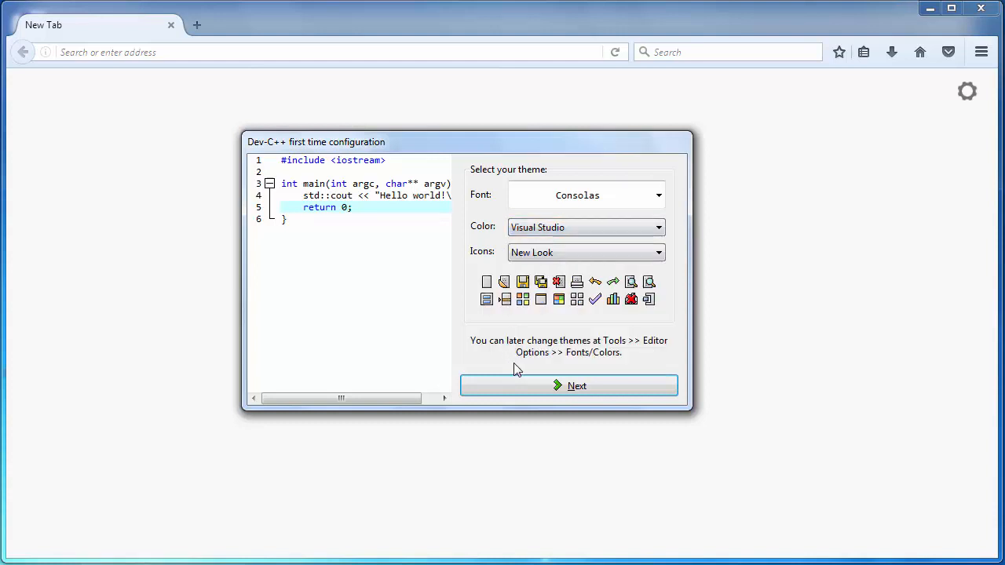
left_click(568, 386)
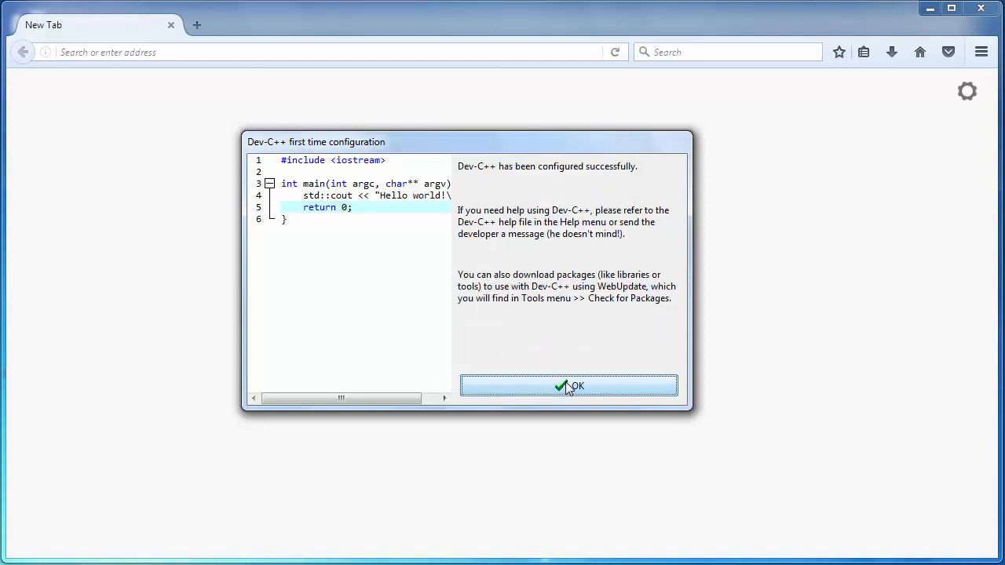
Step: Confirm the configuration success screen, landing in the empty Dev-C++ 5.11 IDE workspace
left_click(569, 386)
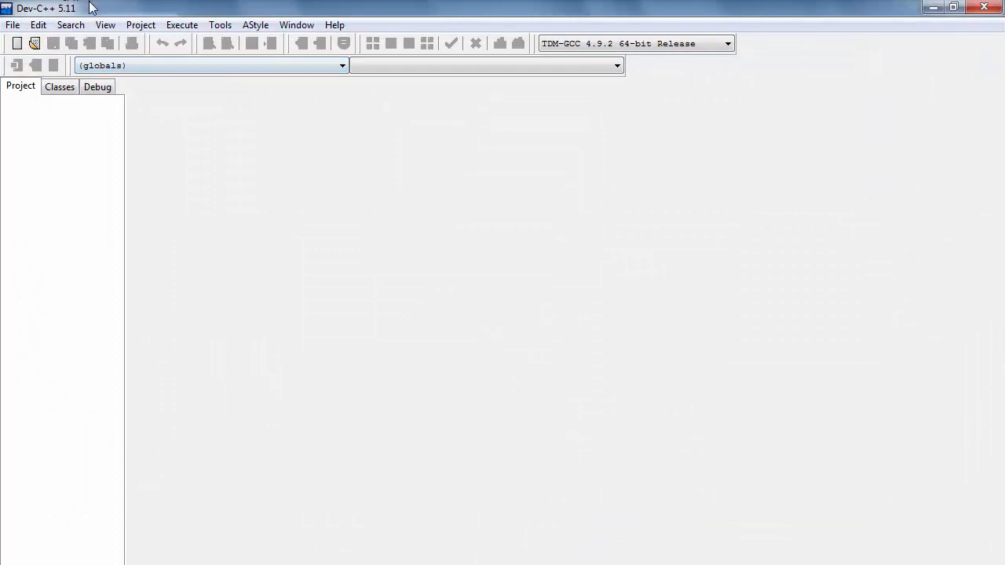
left_click(953, 7)
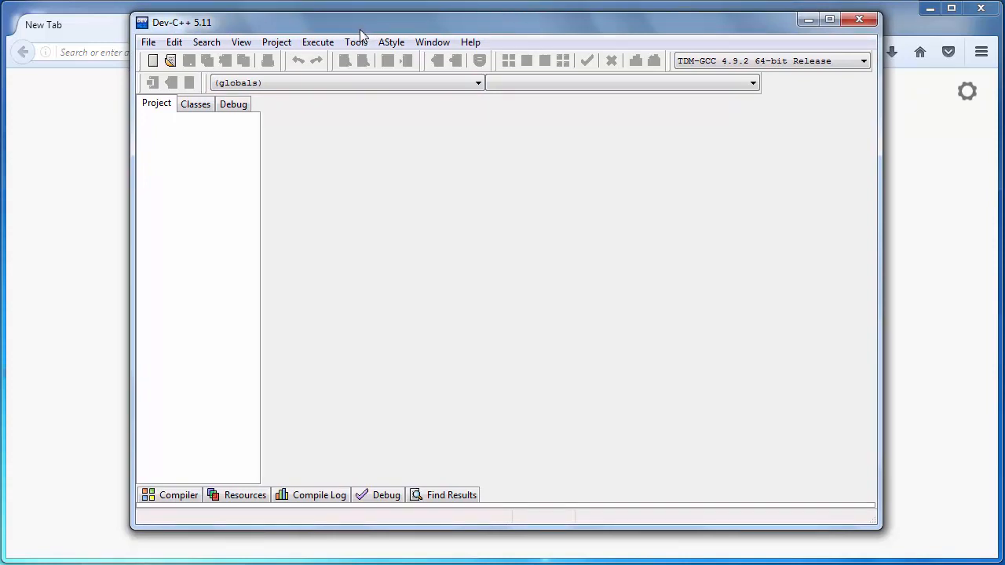
mouse_move(402, 190)
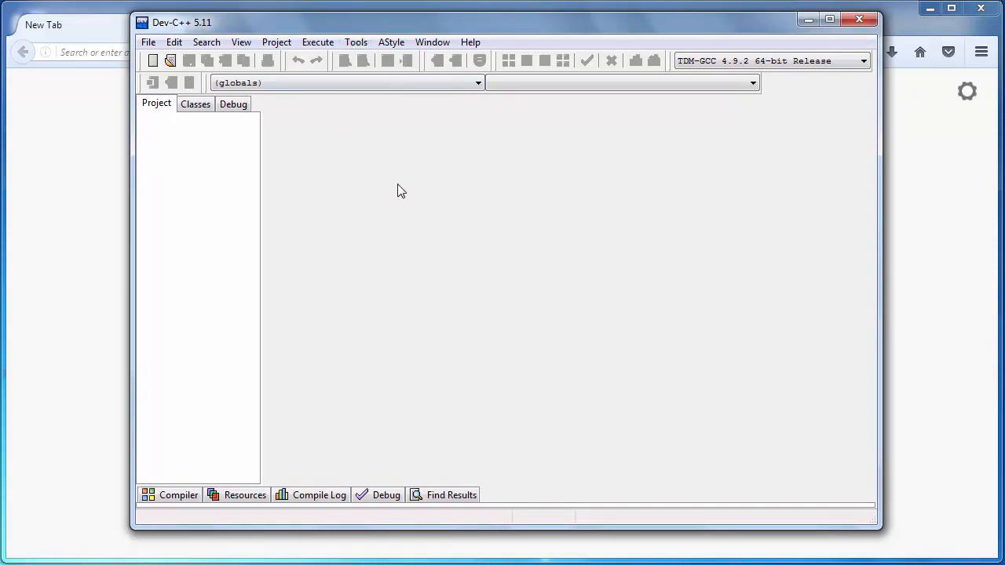